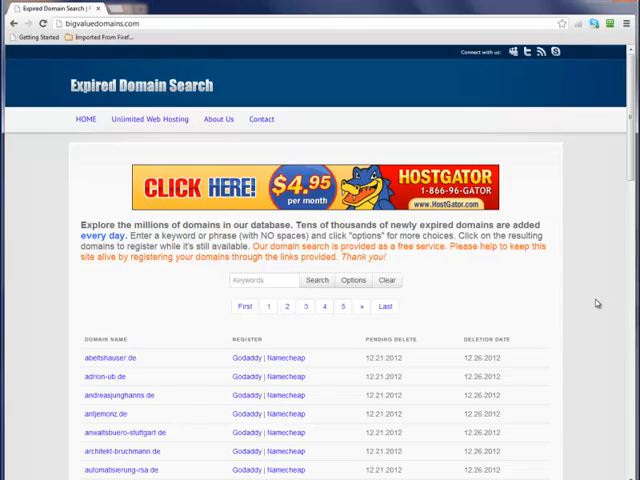
# - Enter 'video' as the search keyword, picking it from the suggestions
pyautogui.scroll(-3)
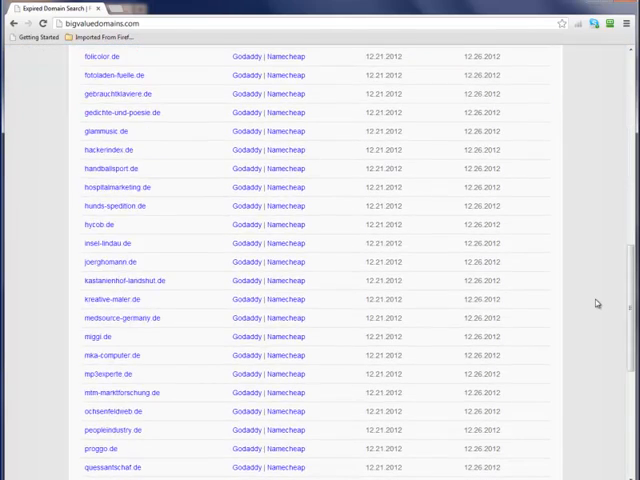
pyautogui.scroll(3)
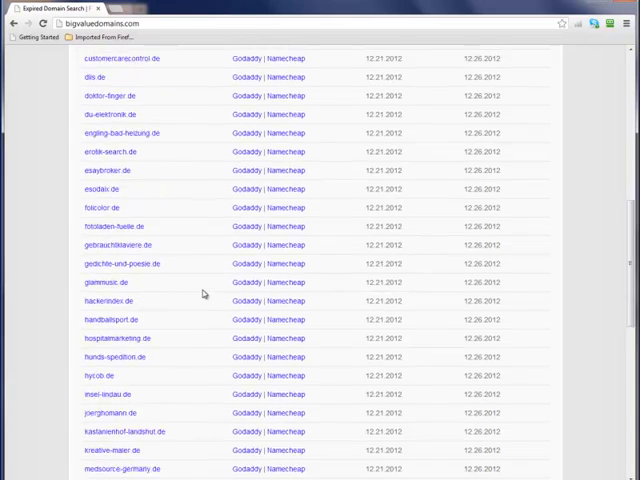
pyautogui.scroll(3)
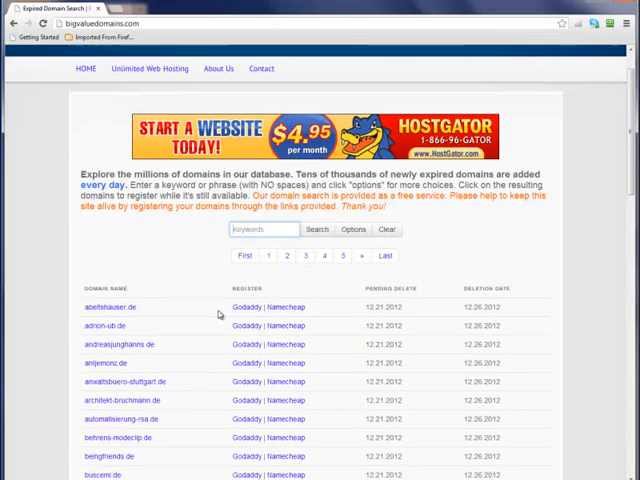
pyautogui.moveTo(290, 308)
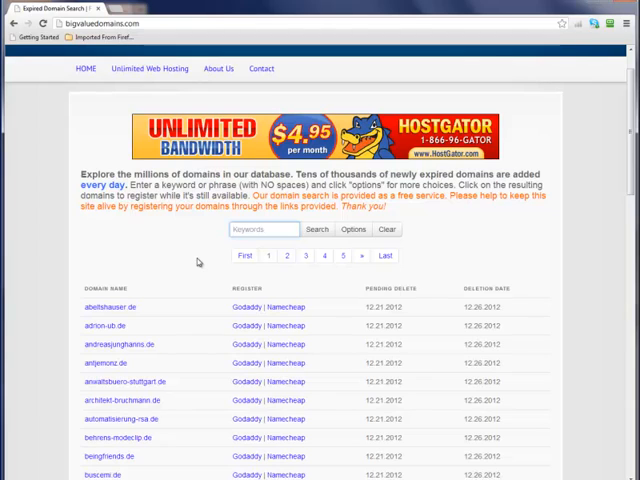
pyautogui.scroll(-3)
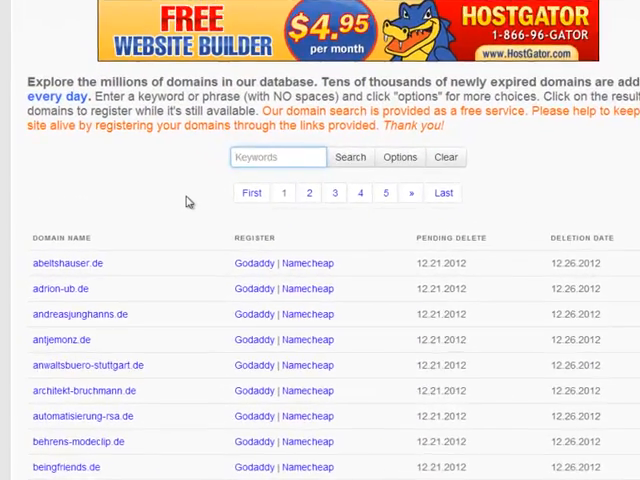
pyautogui.scroll(-3)
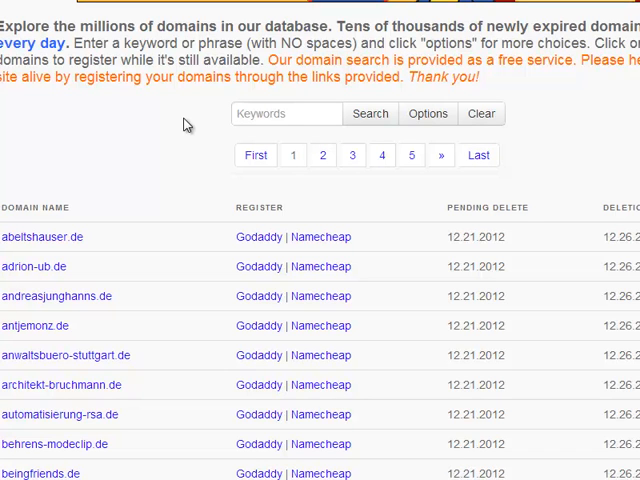
pyautogui.click(288, 112)
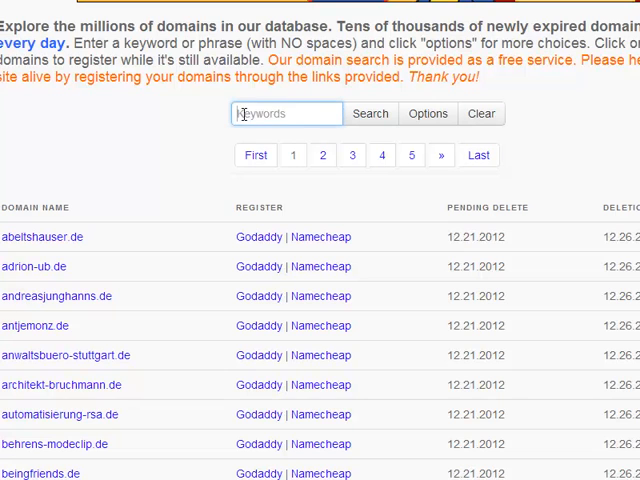
pyautogui.write('video')
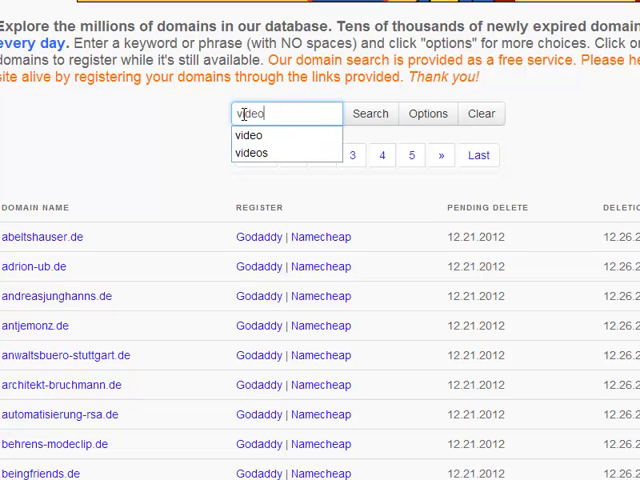
pyautogui.click(370, 112)
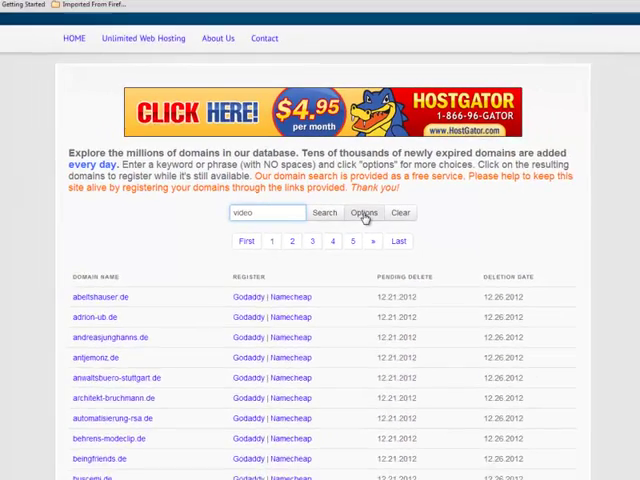
# - In Options limit to .com, exclude hyphens and numbers, max length 15, sort by deletion date
pyautogui.click(364, 212)
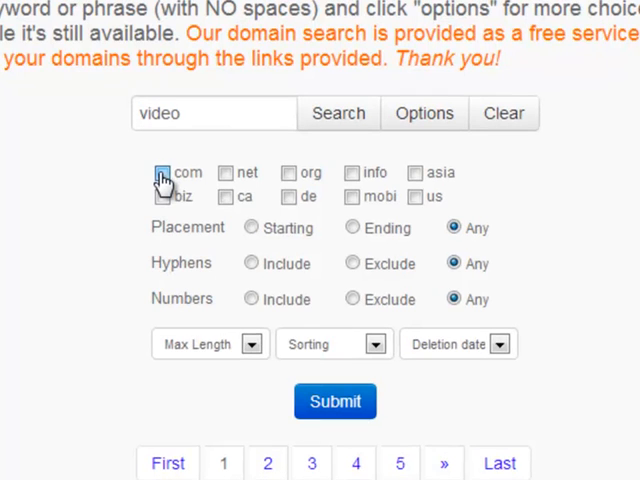
pyautogui.click(162, 172)
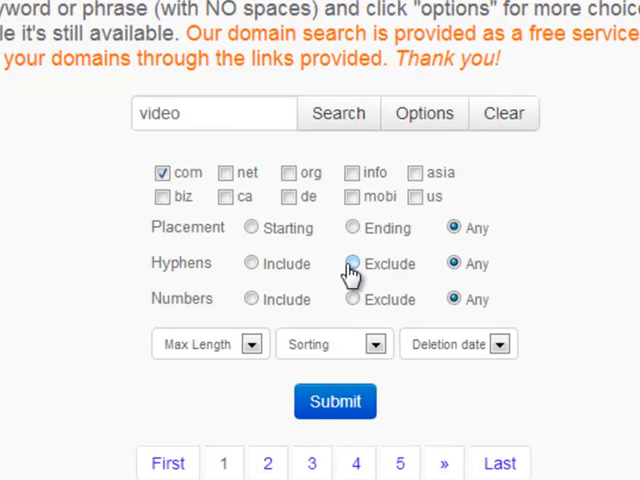
pyautogui.click(352, 264)
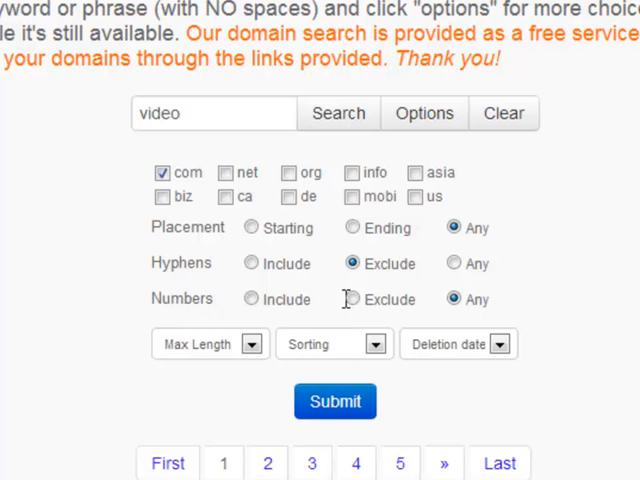
pyautogui.scroll(-3)
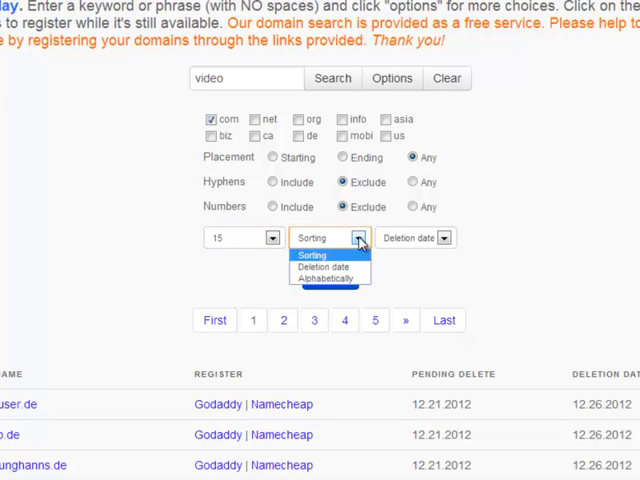
pyautogui.click(326, 268)
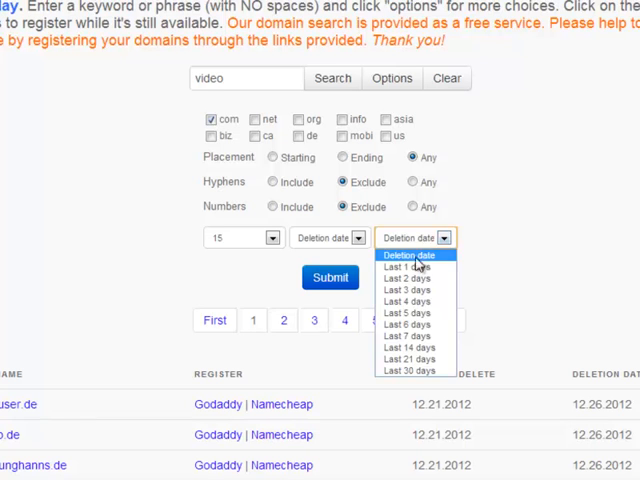
pyautogui.click(412, 372)
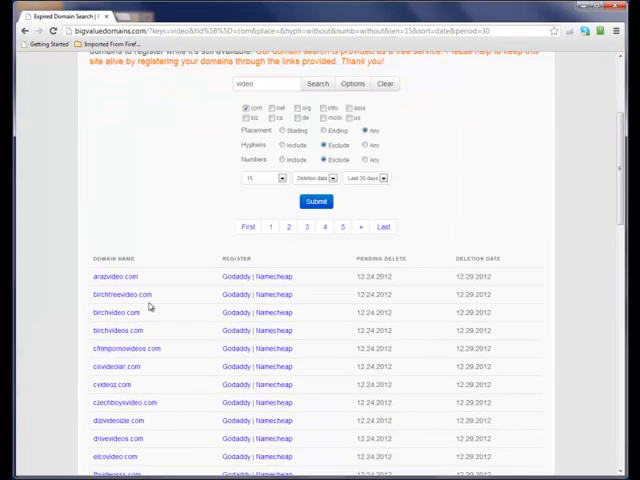
# - Scroll through the first page of .com 'video' results down to the pagination links
pyautogui.scroll(-3)
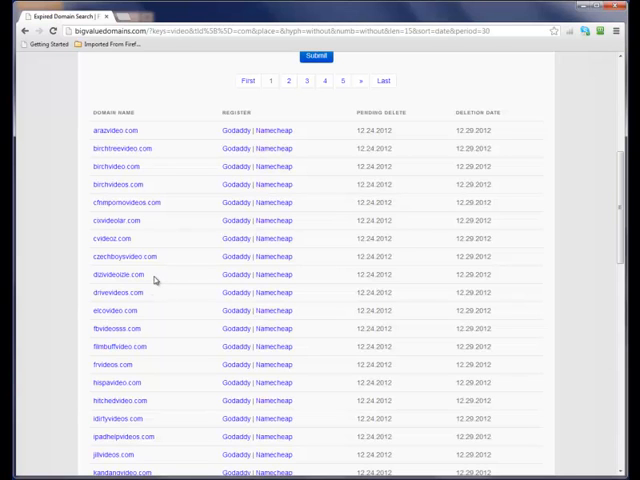
pyautogui.moveTo(382, 156)
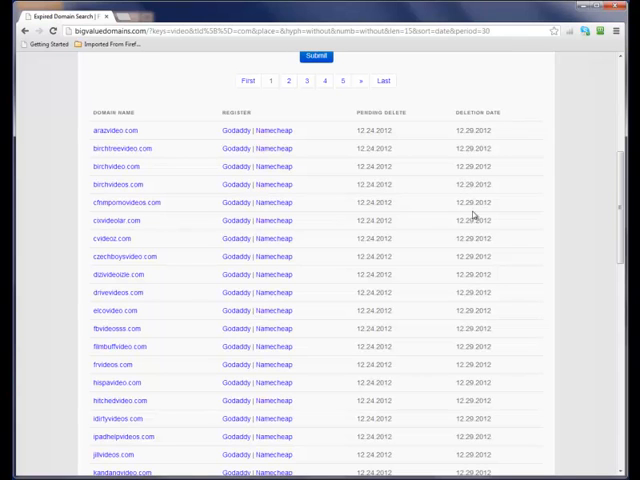
pyautogui.scroll(-3)
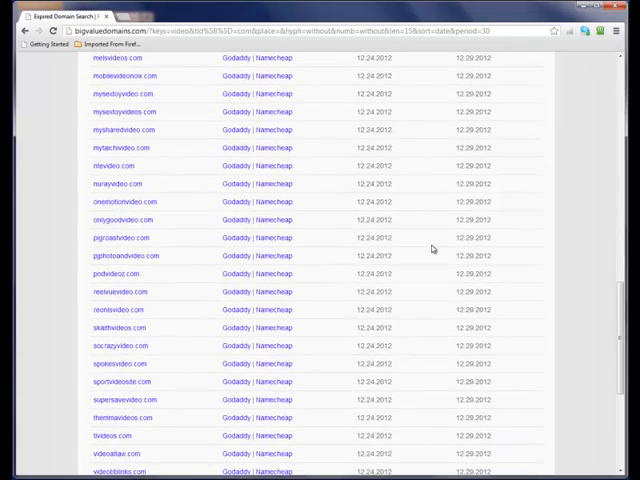
pyautogui.scroll(-3)
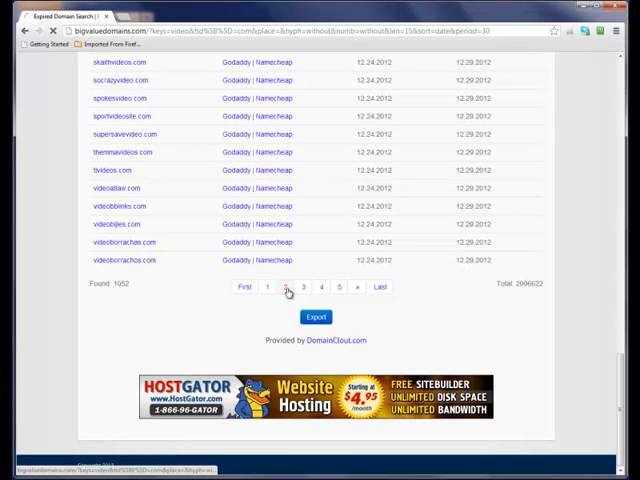
# - Go to another page of the 'video' results and look it over from the top
pyautogui.click(288, 288)
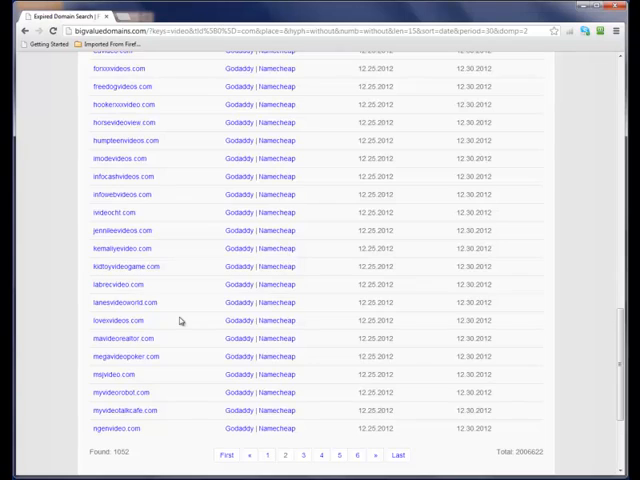
pyautogui.scroll(3)
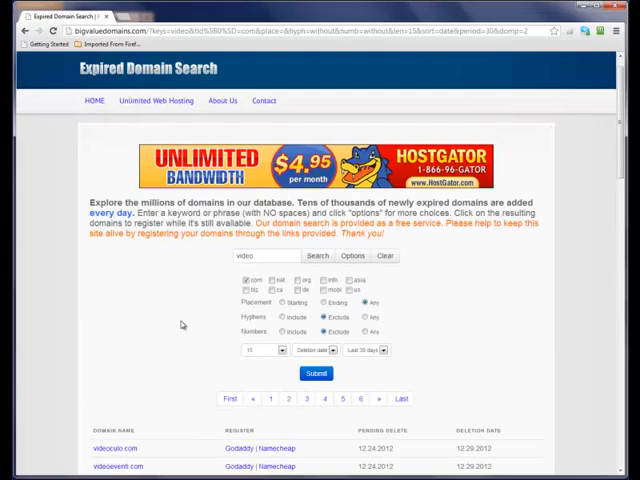
pyautogui.scroll(-3)
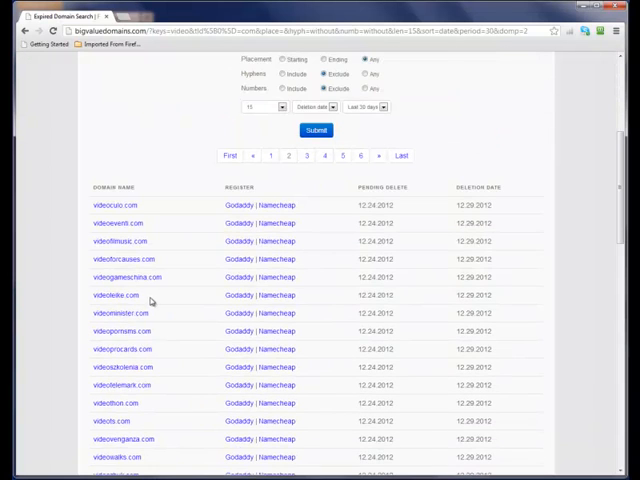
pyautogui.scroll(3)
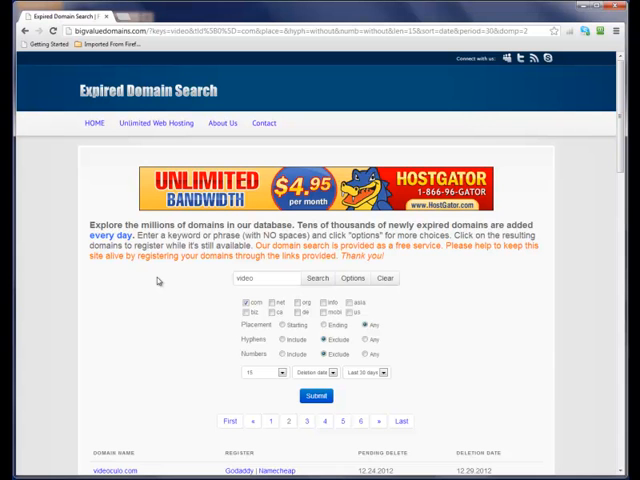
pyautogui.scroll(-3)
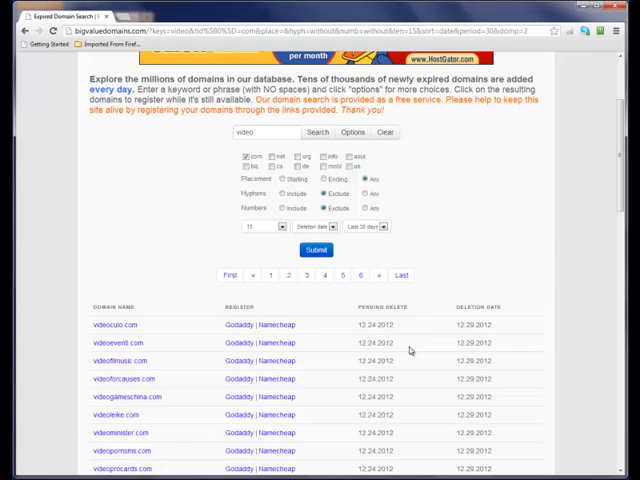
pyautogui.scroll(-3)
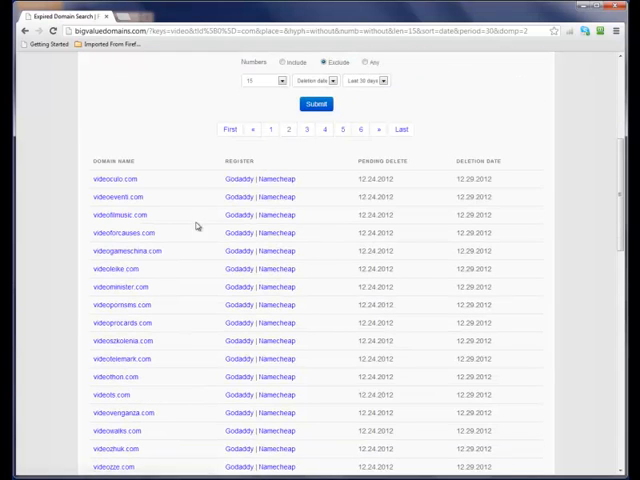
pyautogui.moveTo(162, 144)
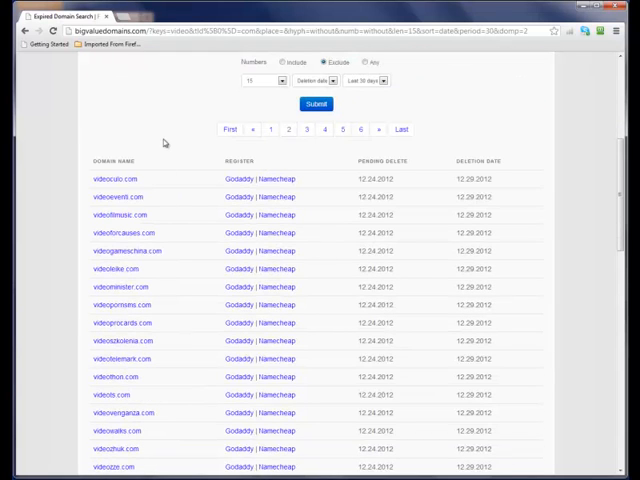
pyautogui.moveTo(82, 276)
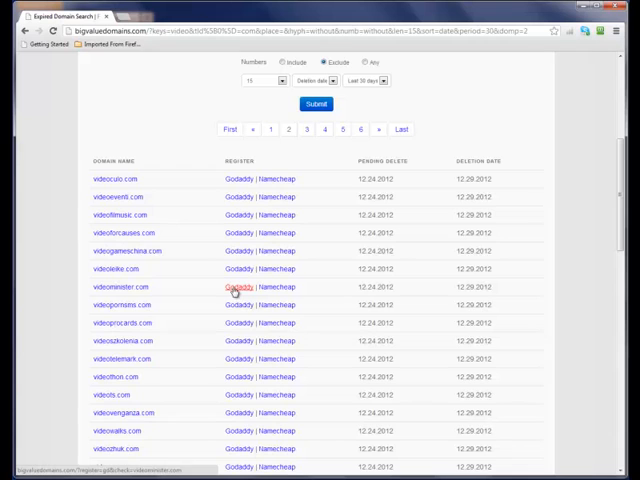
pyautogui.moveTo(280, 288)
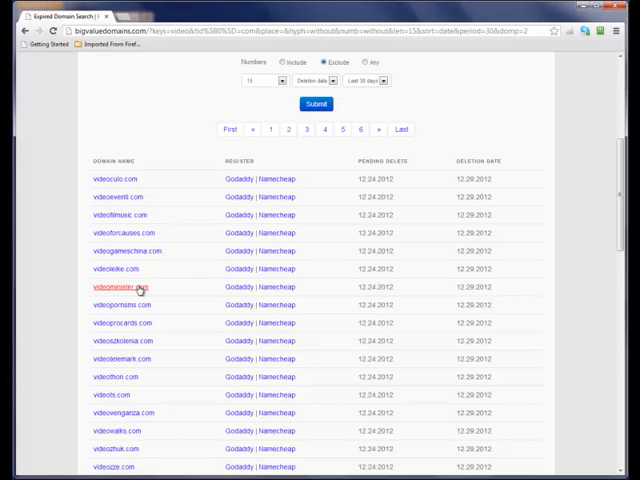
# - Check videominister.com's availability via the GoDaddy link beside it
pyautogui.click(112, 288)
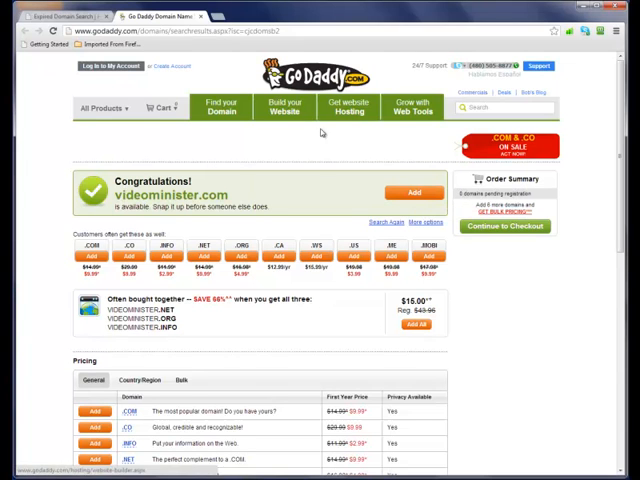
pyautogui.moveTo(220, 208)
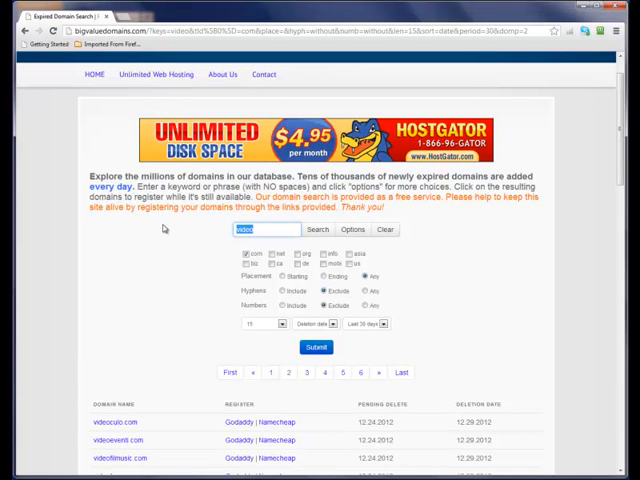
# - Search for 'cookie' domains using the suggestion and review the .com results
pyautogui.write('cook')
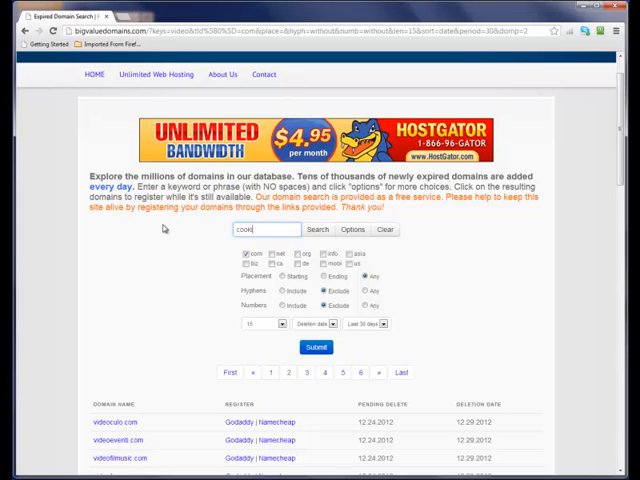
pyautogui.click(318, 228)
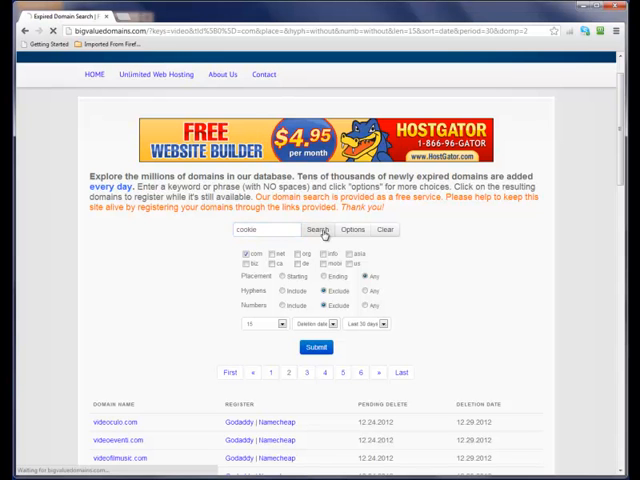
pyautogui.click(318, 230)
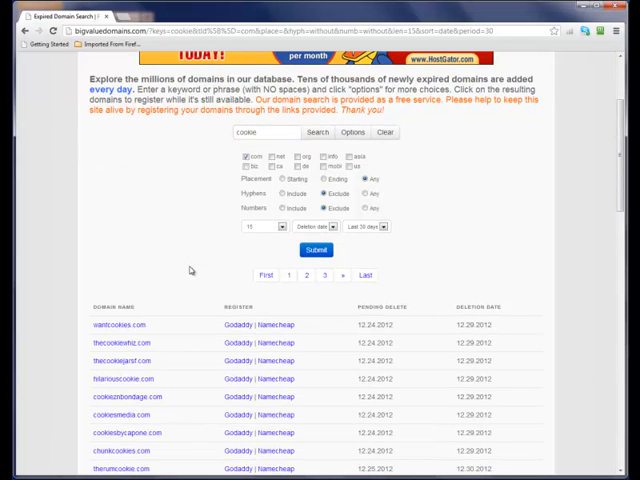
pyautogui.scroll(-3)
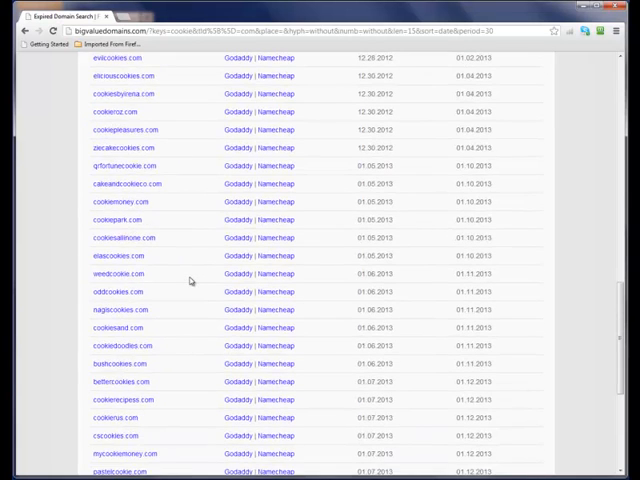
pyautogui.scroll(-3)
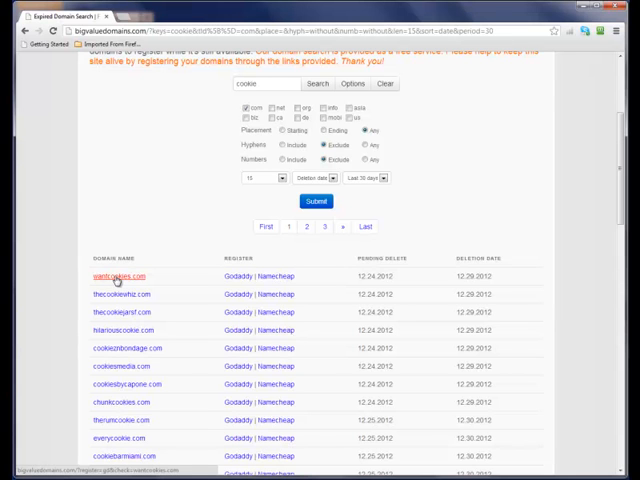
pyautogui.scroll(3)
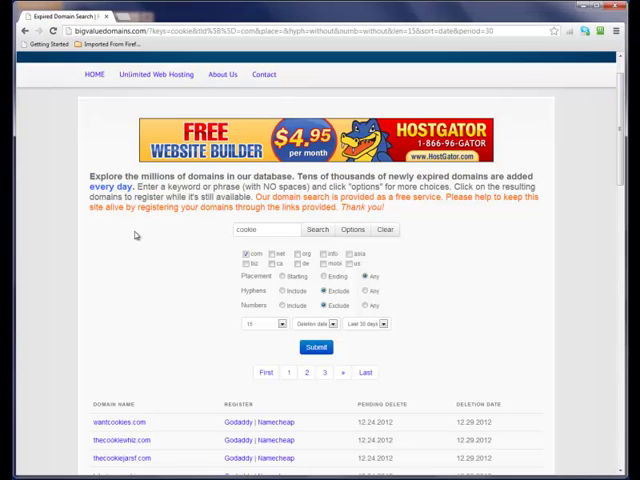
pyautogui.scroll(-3)
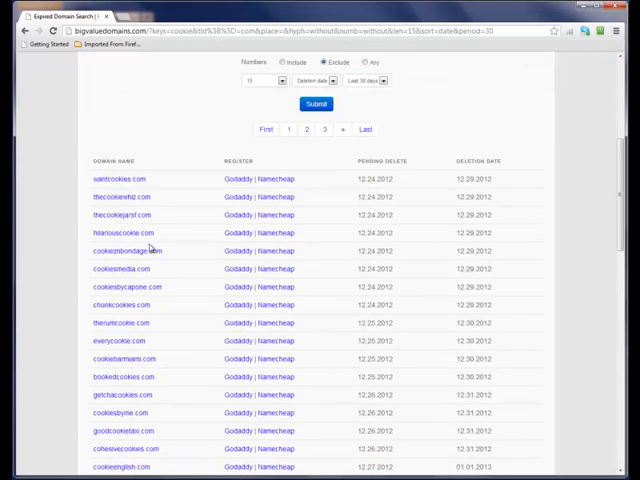
pyautogui.scroll(3)
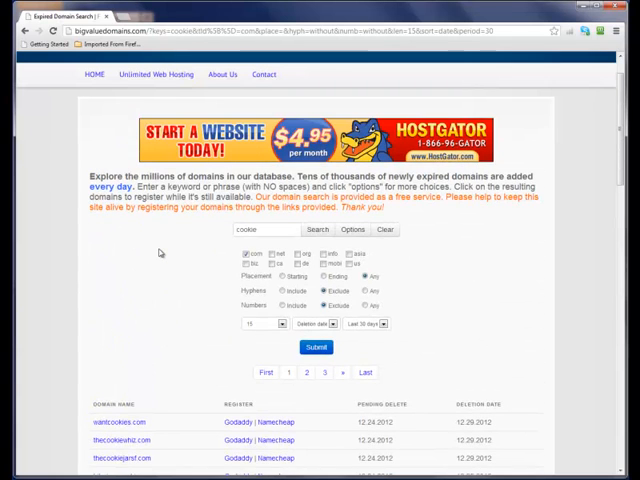
pyautogui.moveTo(150, 250)
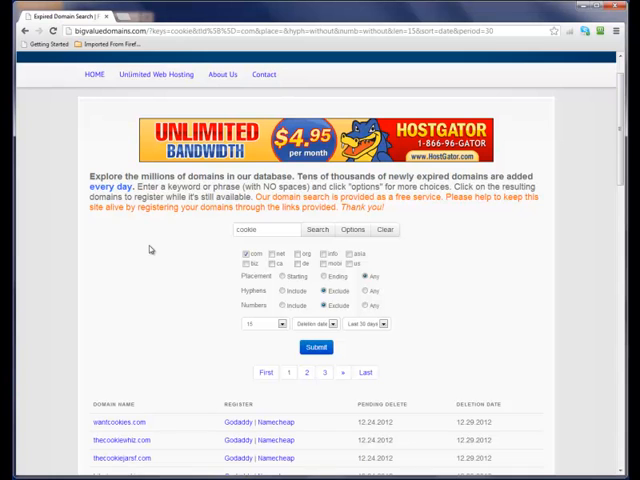
pyautogui.scroll(-3)
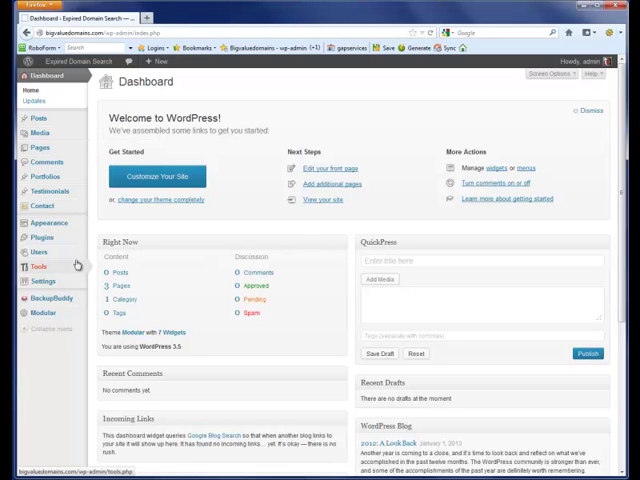
# - Go to Settings > DomainRail and review its GoDaddy registrar and affiliate ID settings
pyautogui.click(40, 280)
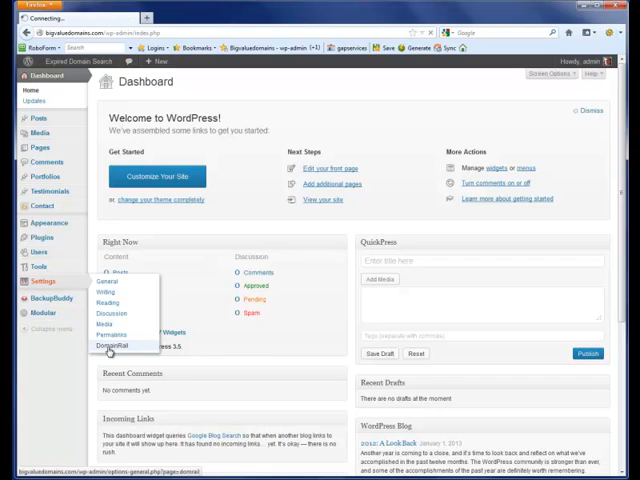
pyautogui.click(114, 344)
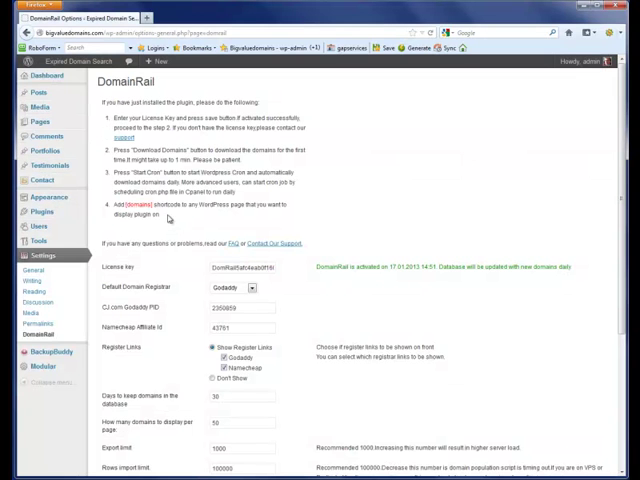
pyautogui.scroll(-3)
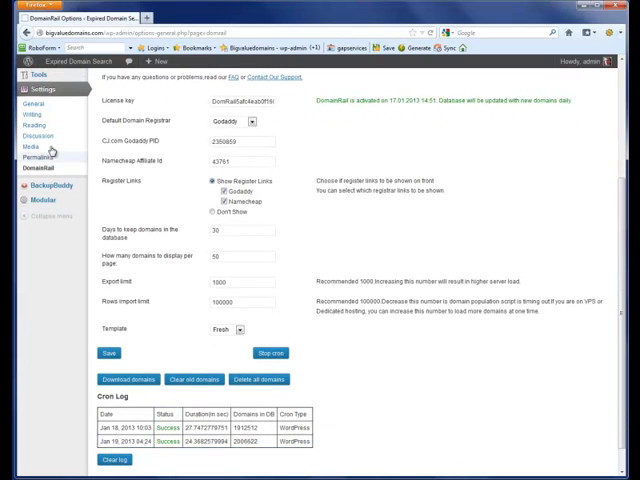
pyautogui.click(252, 122)
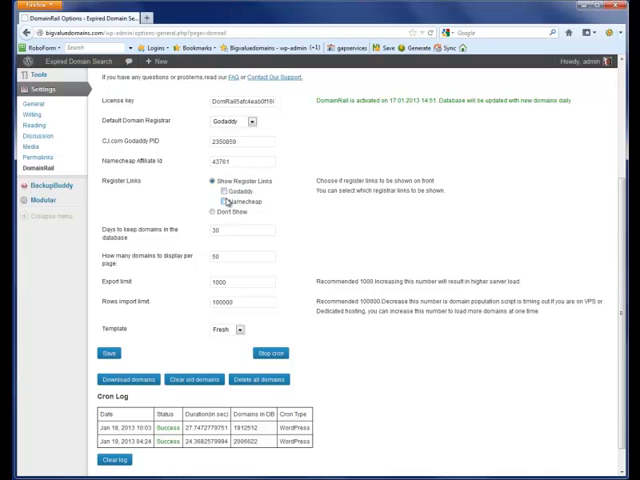
pyautogui.click(204, 188)
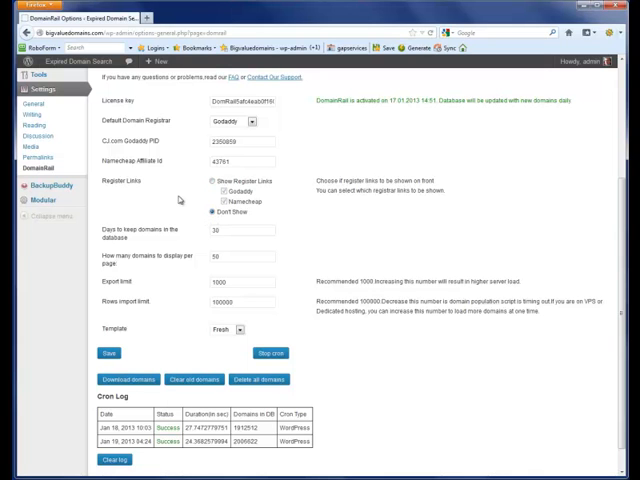
pyautogui.click(210, 192)
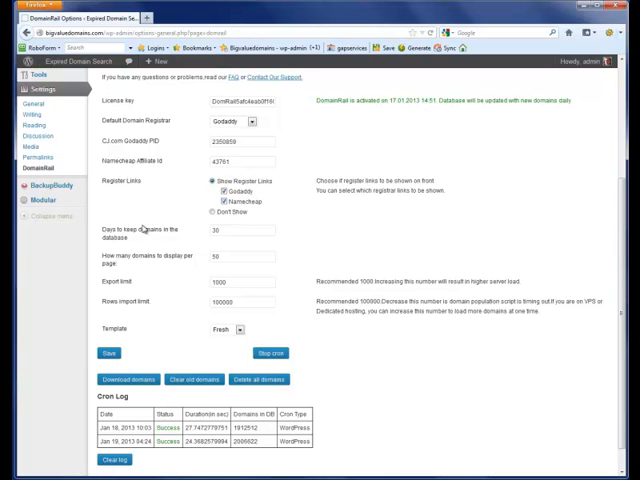
pyautogui.moveTo(192, 310)
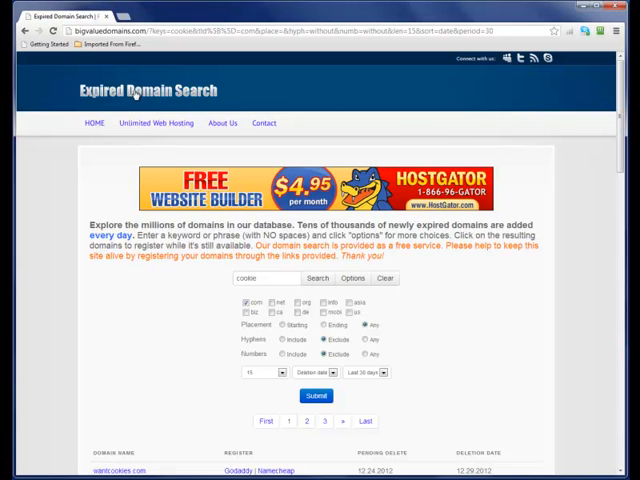
pyautogui.scroll(-3)
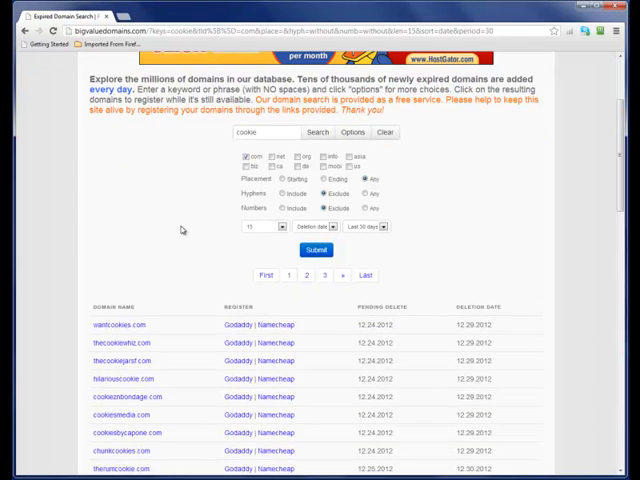
pyautogui.scroll(-3)
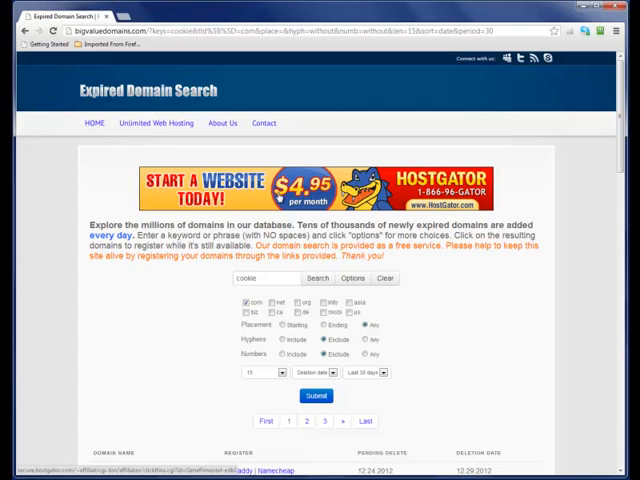
pyautogui.moveTo(276, 204)
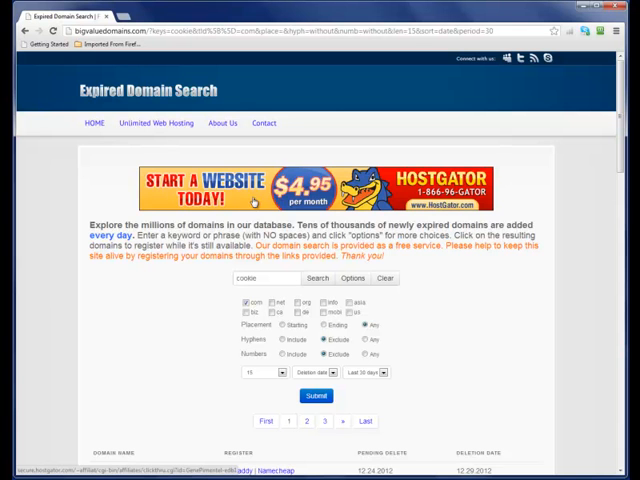
pyautogui.scroll(-3)
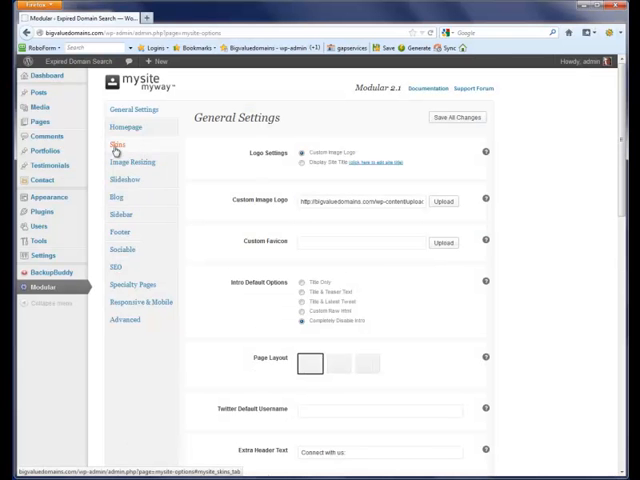
# - In Modular options Skins, activate orange.css as the theme skin
pyautogui.click(138, 110)
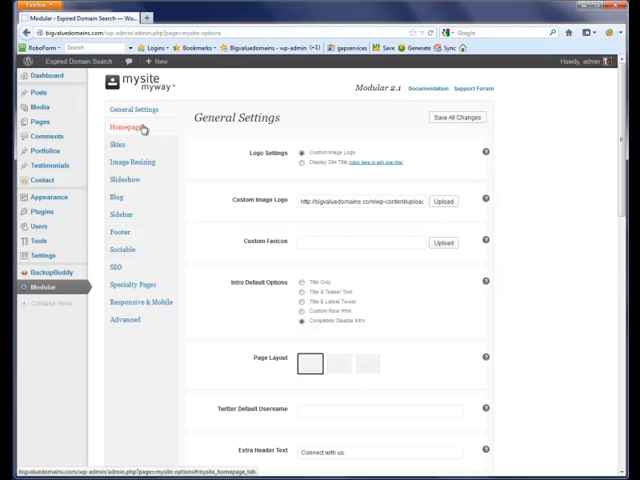
pyautogui.click(126, 128)
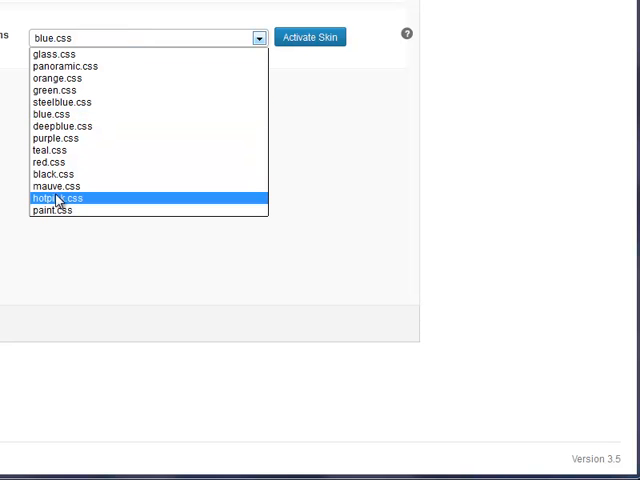
pyautogui.moveTo(62, 150)
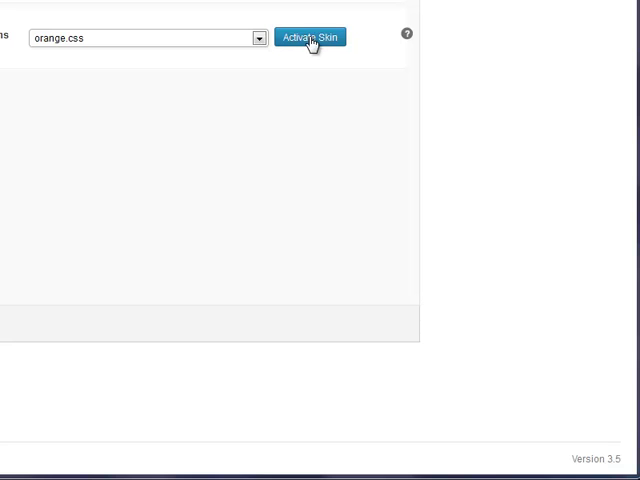
pyautogui.click(312, 38)
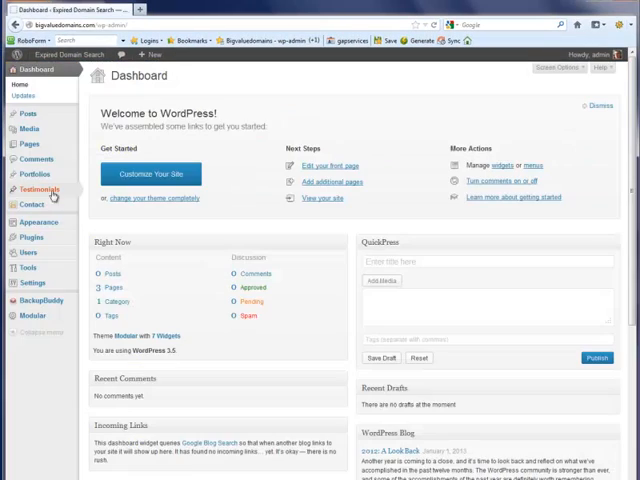
# - Verify Modular's skin reads orange.css, then go to its Slideshow settings
pyautogui.click(24, 288)
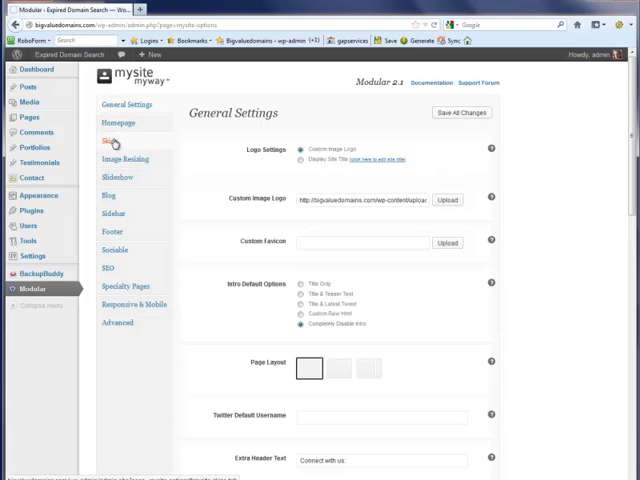
pyautogui.click(108, 140)
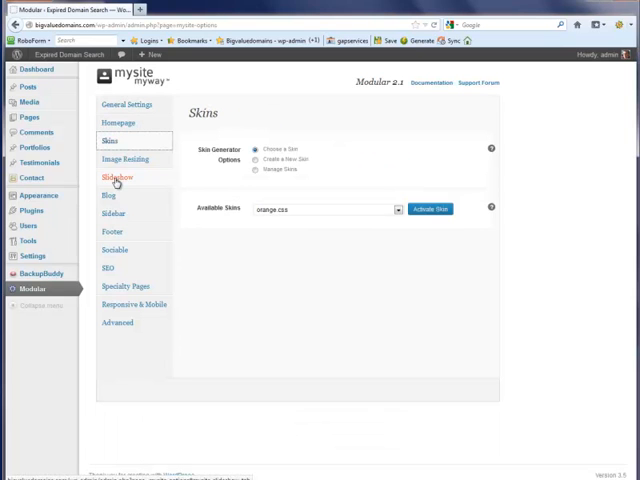
pyautogui.click(118, 176)
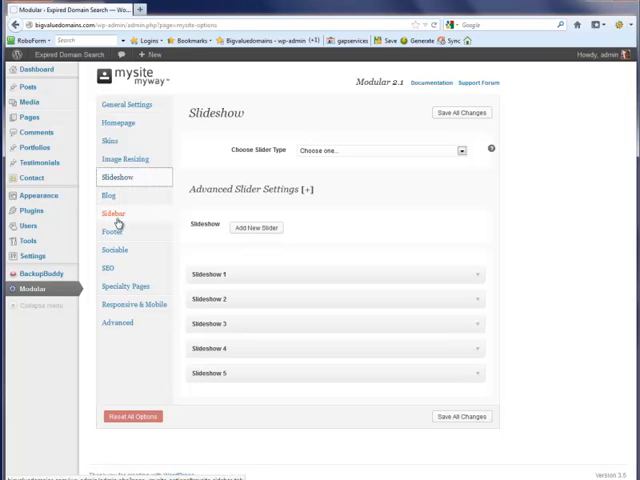
pyautogui.moveTo(132, 250)
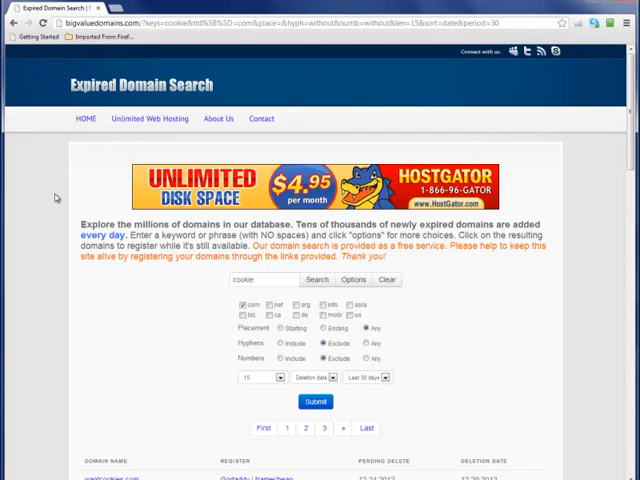
pyautogui.scroll(-3)
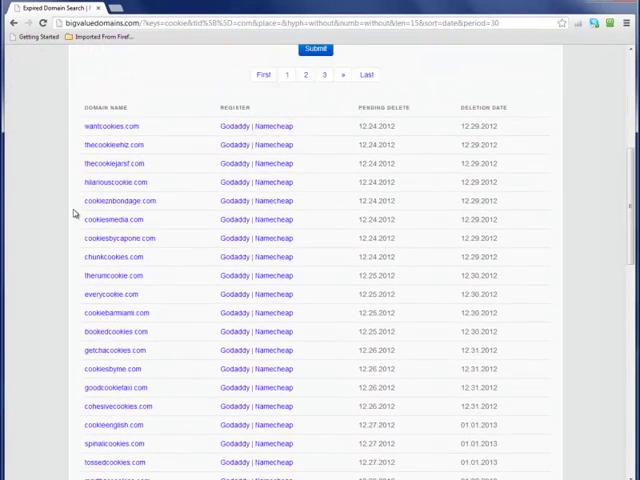
pyautogui.scroll(3)
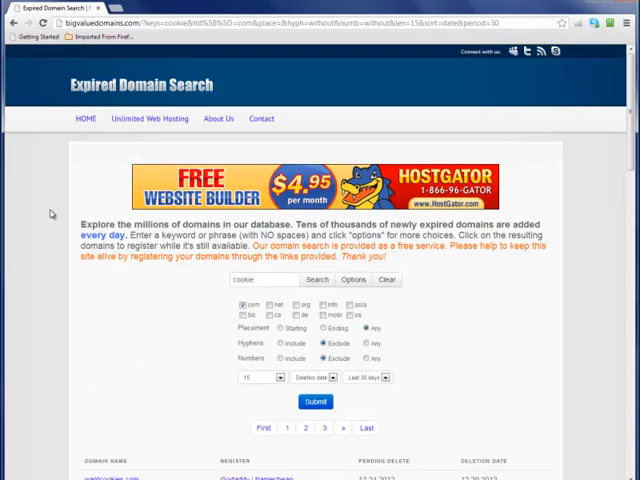